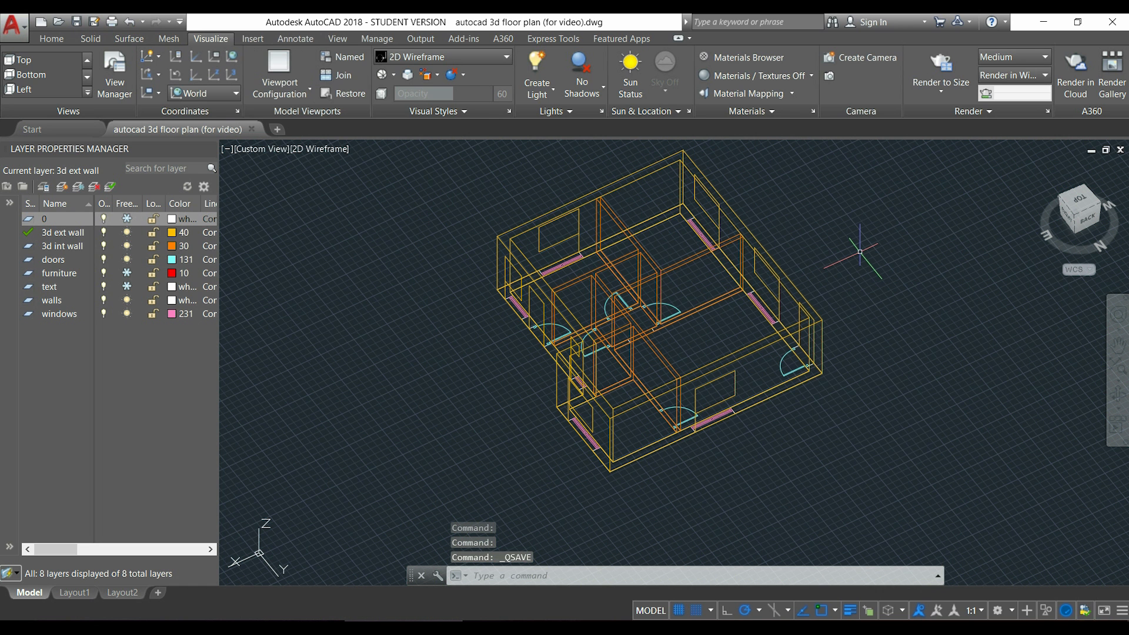
- Switch the 3D floor plan from wireframe to the semi-transparent X-Ray visual style
click(50, 38)
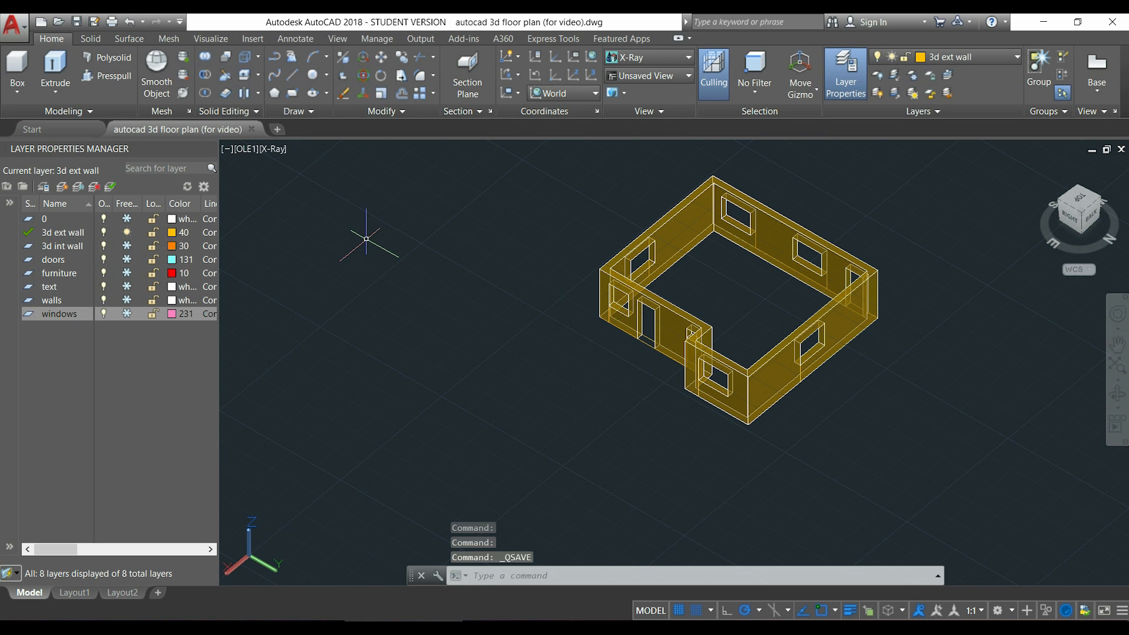
click(211, 39)
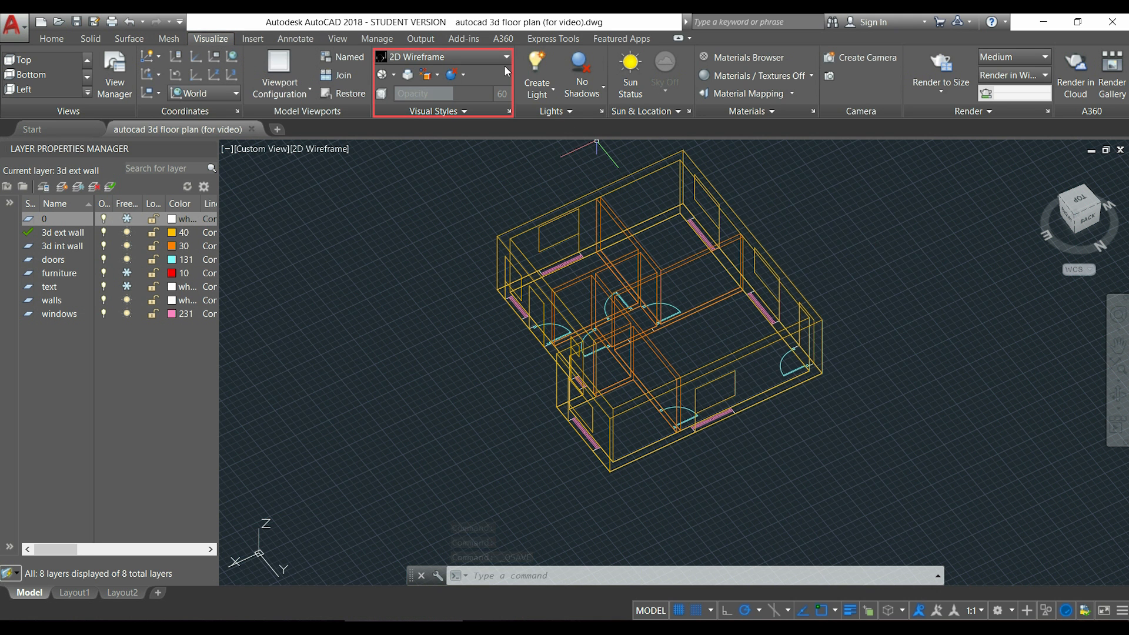
click(506, 57)
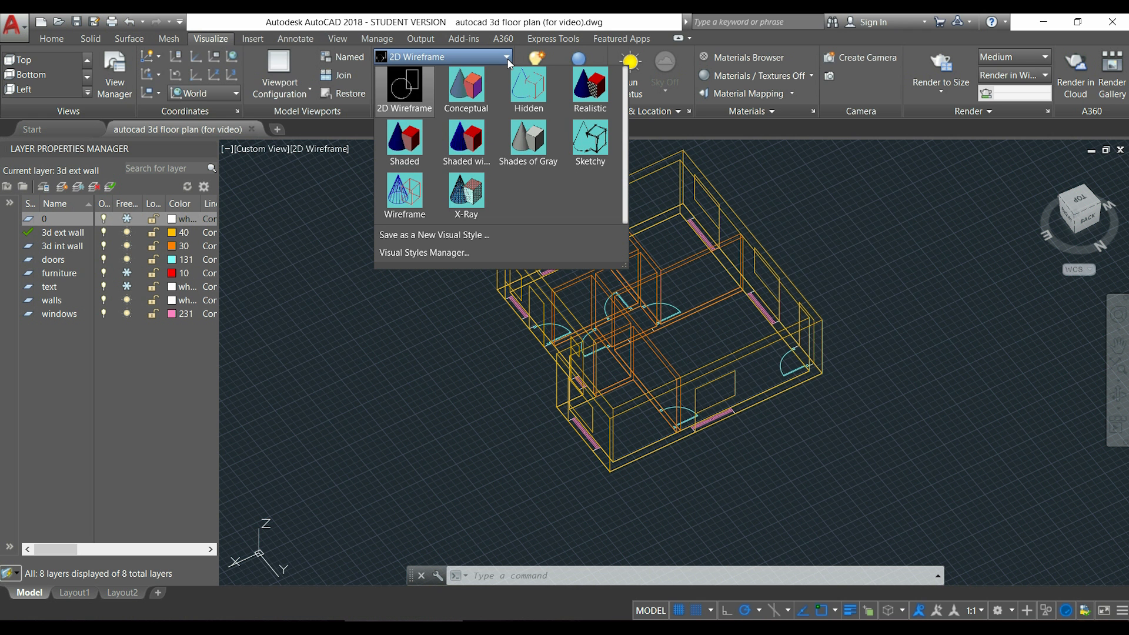
mouse_move(466, 193)
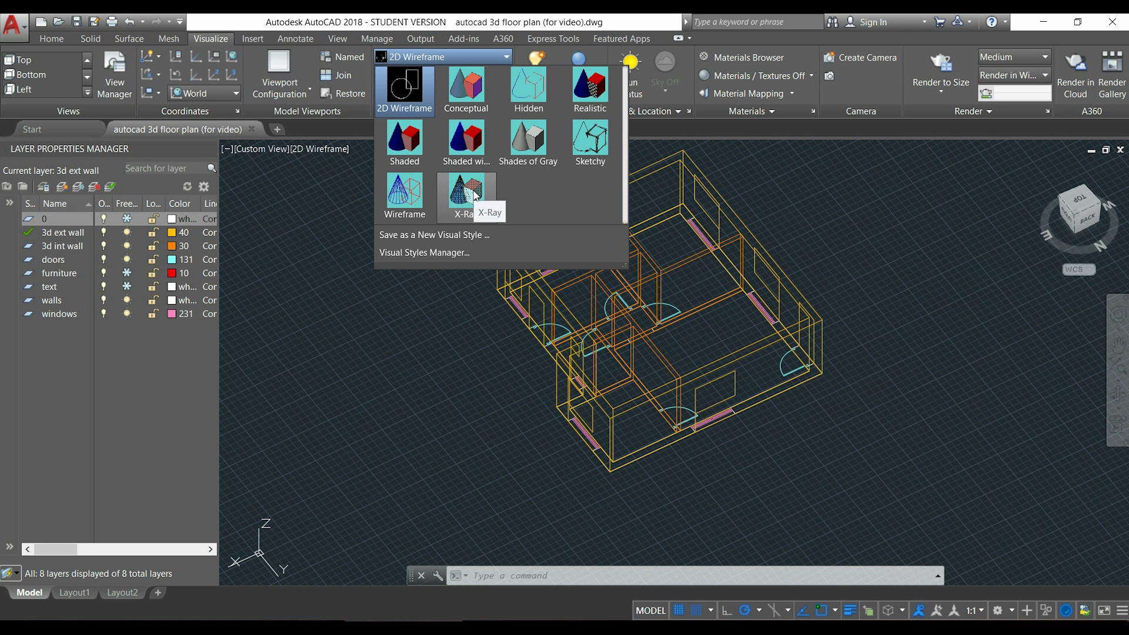
click(465, 191)
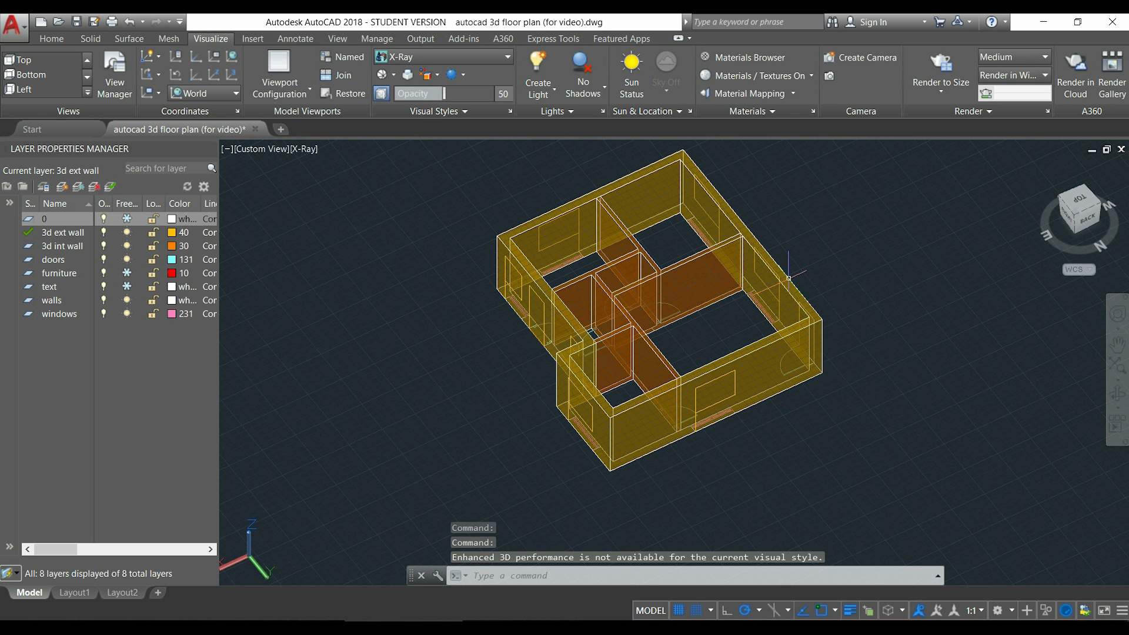
mouse_move(872, 317)
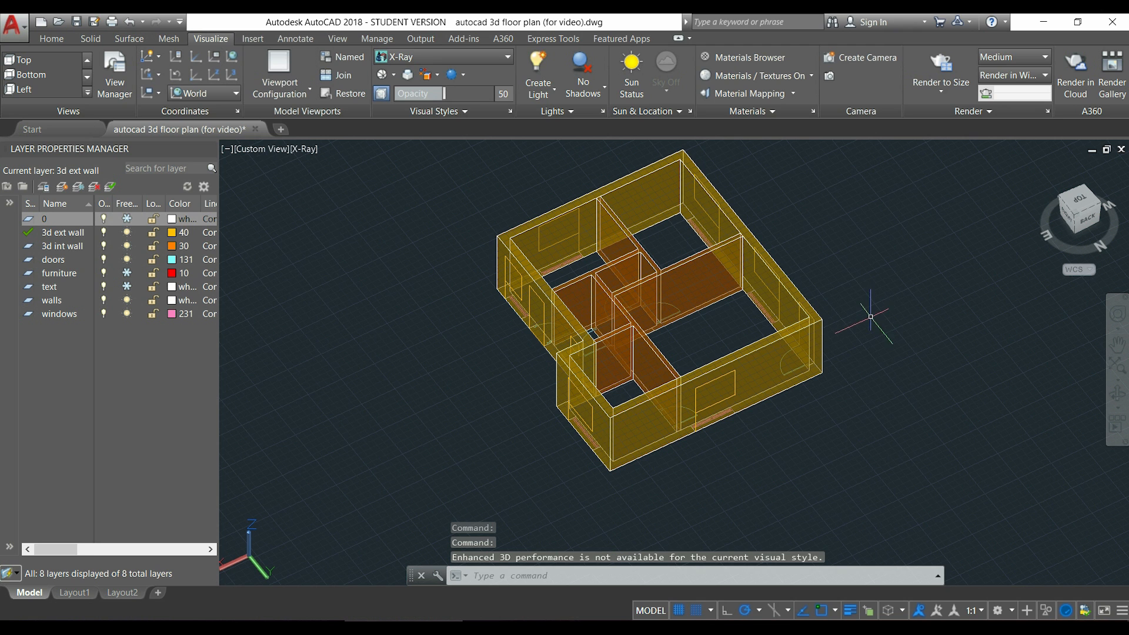
mouse_move(861, 362)
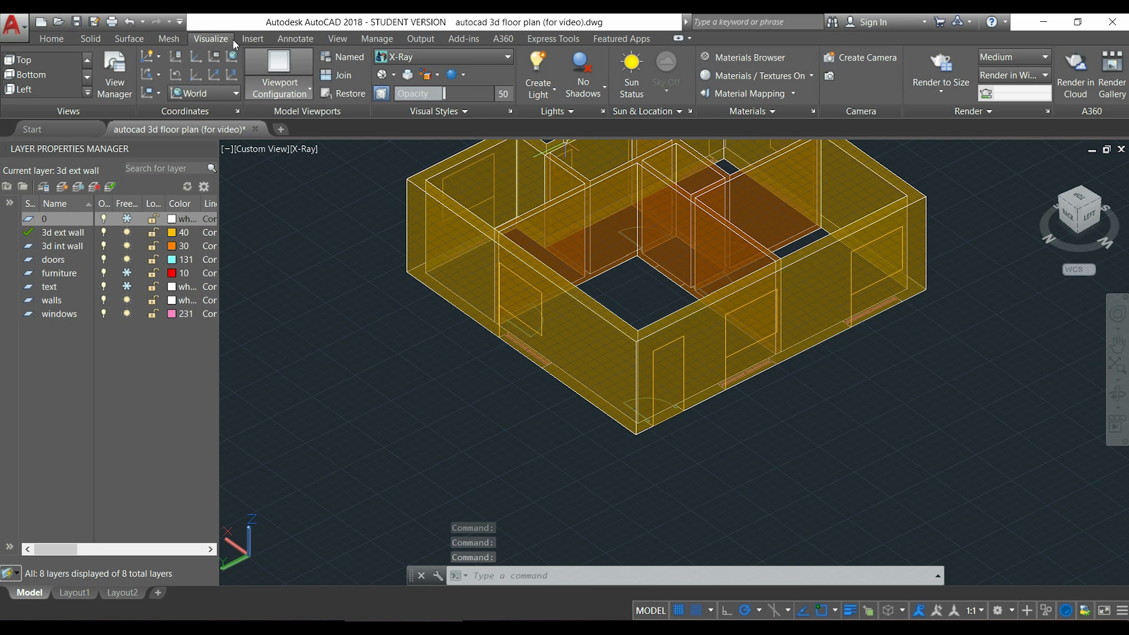
- Presspull the exterior wall's window outline 300 units to cut the window opening
click(50, 39)
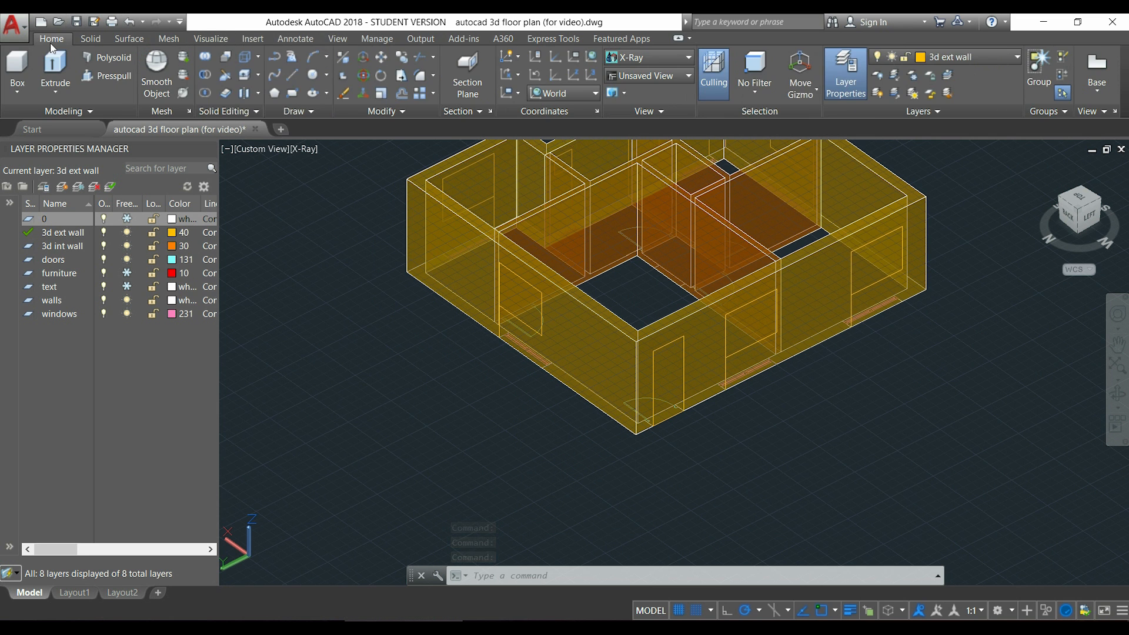
click(108, 75)
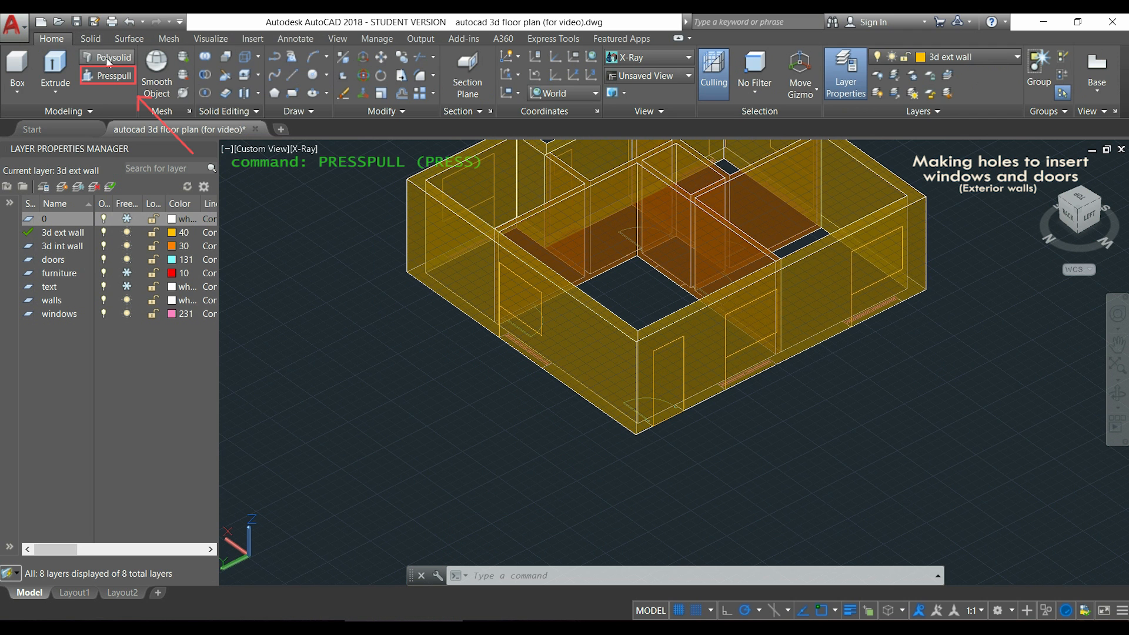
mouse_move(109, 75)
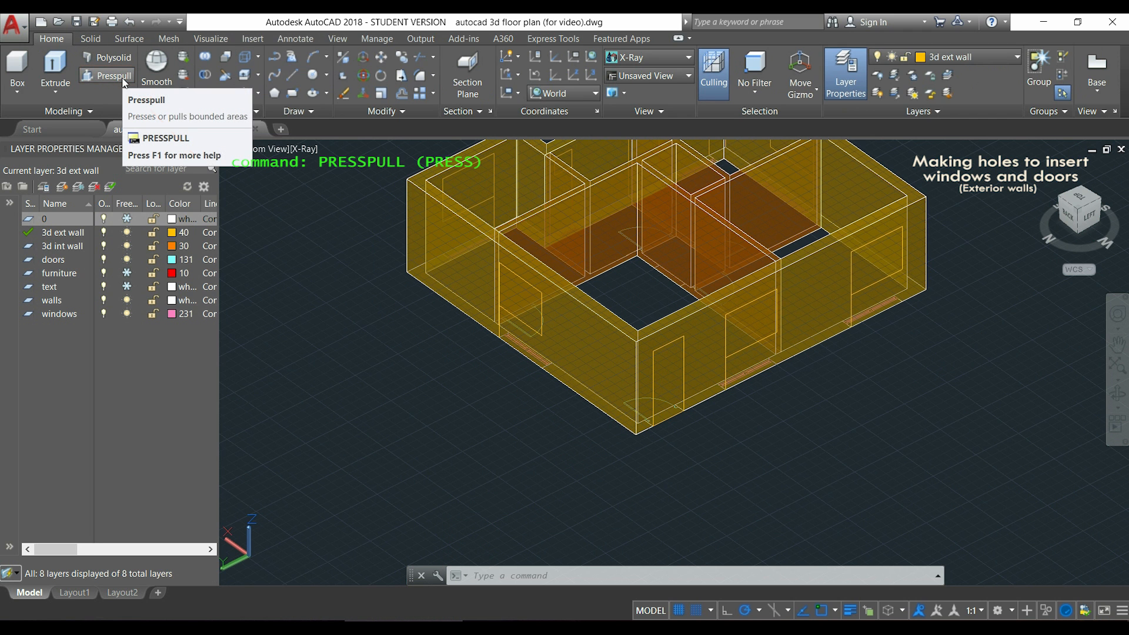
click(116, 75)
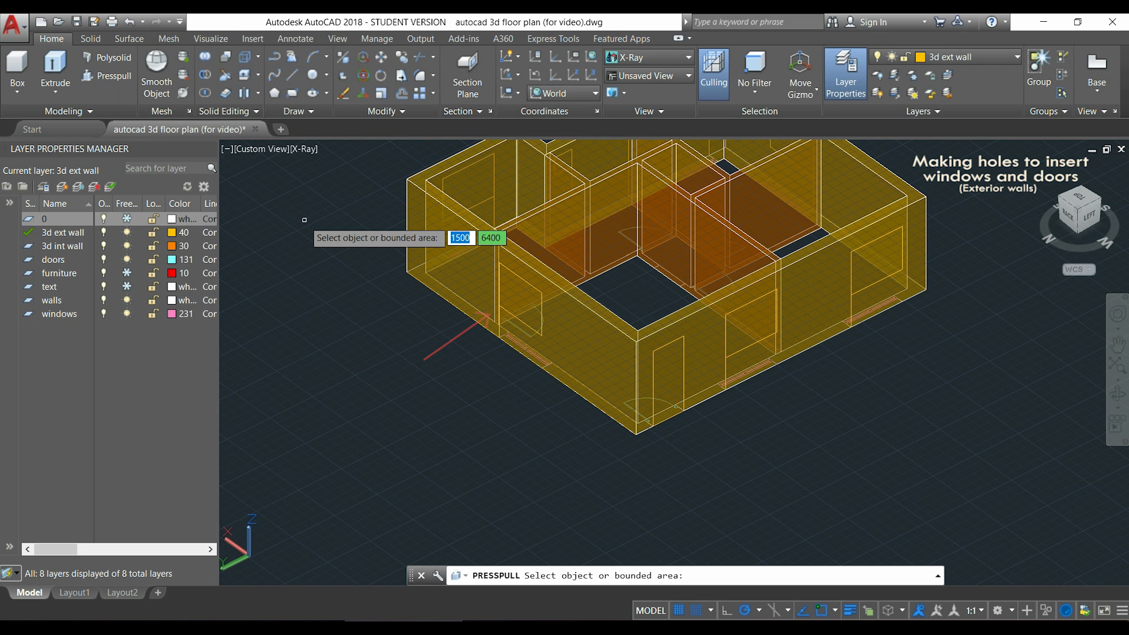
mouse_move(328, 235)
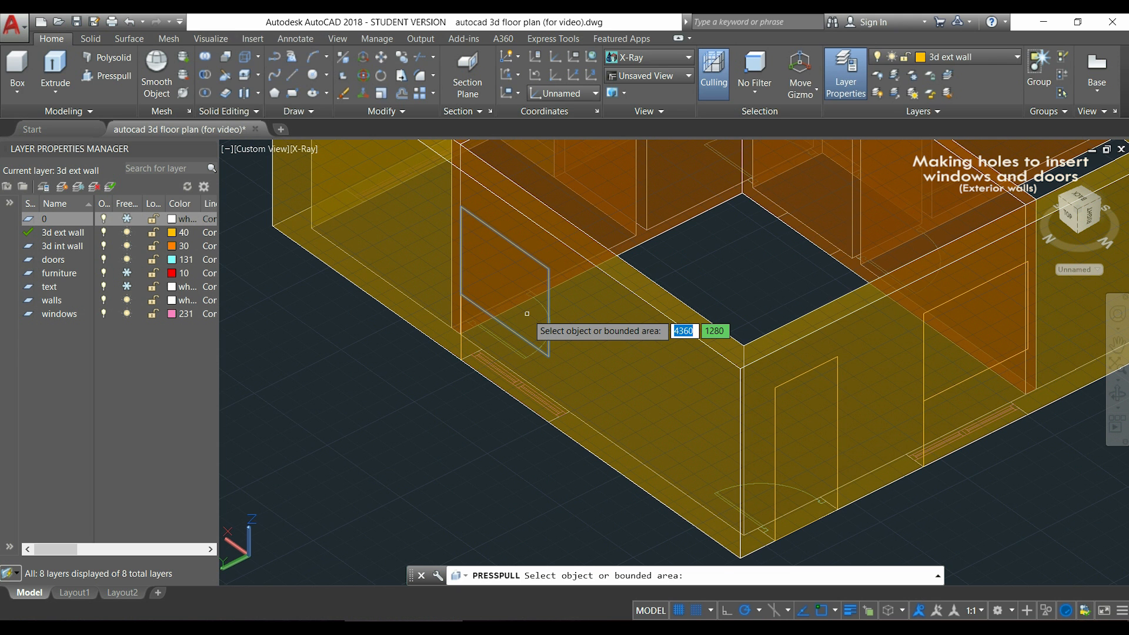
click(502, 281)
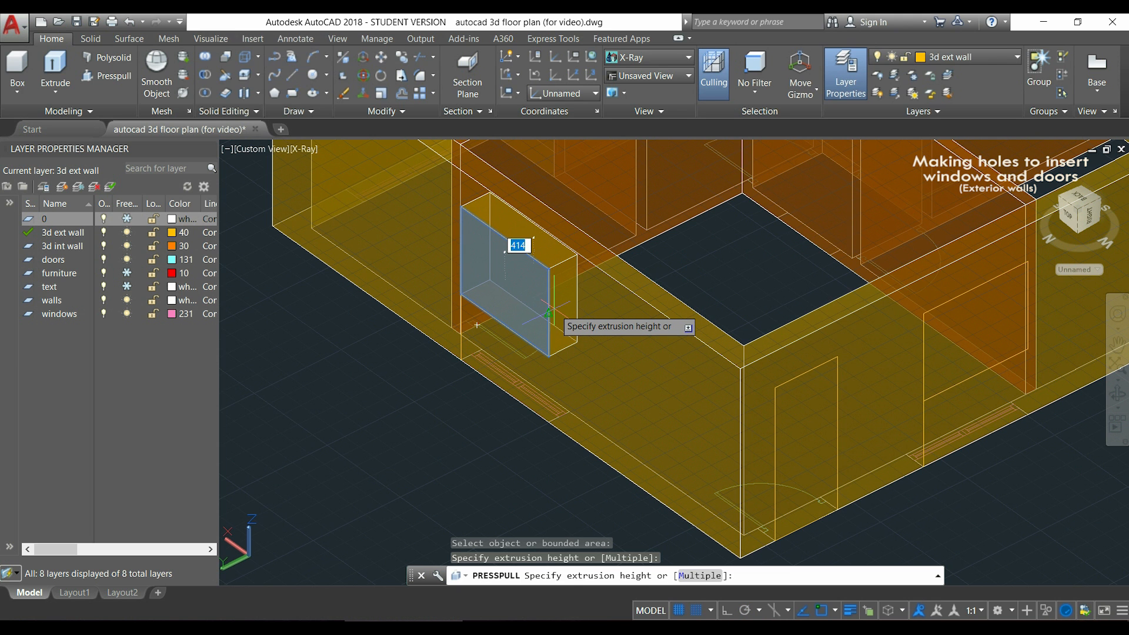
mouse_move(565, 306)
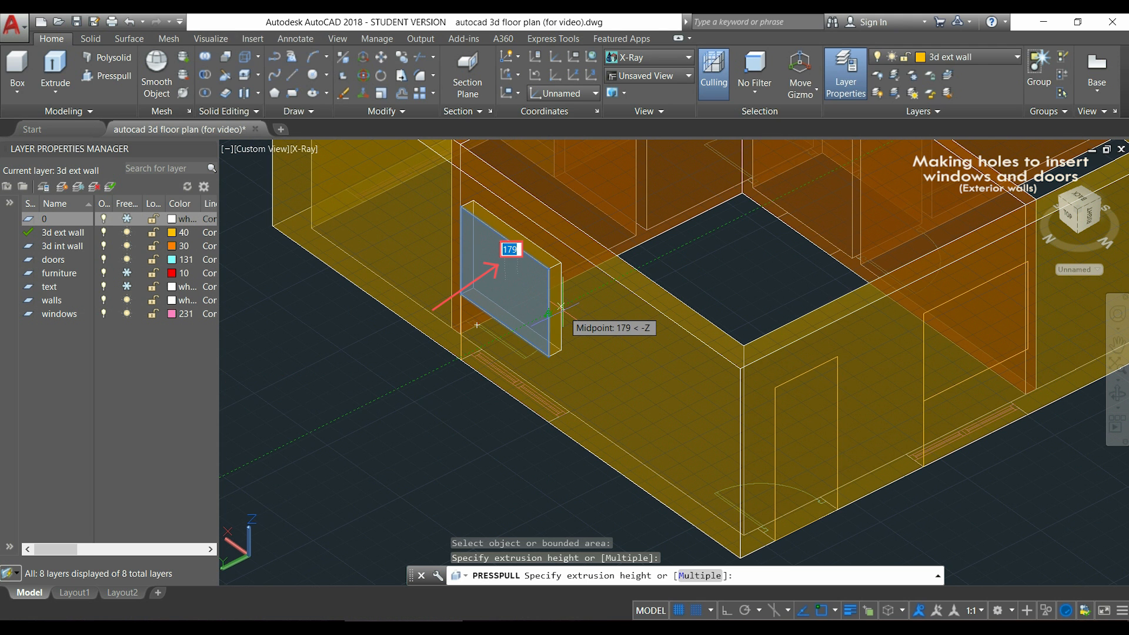
text(300)
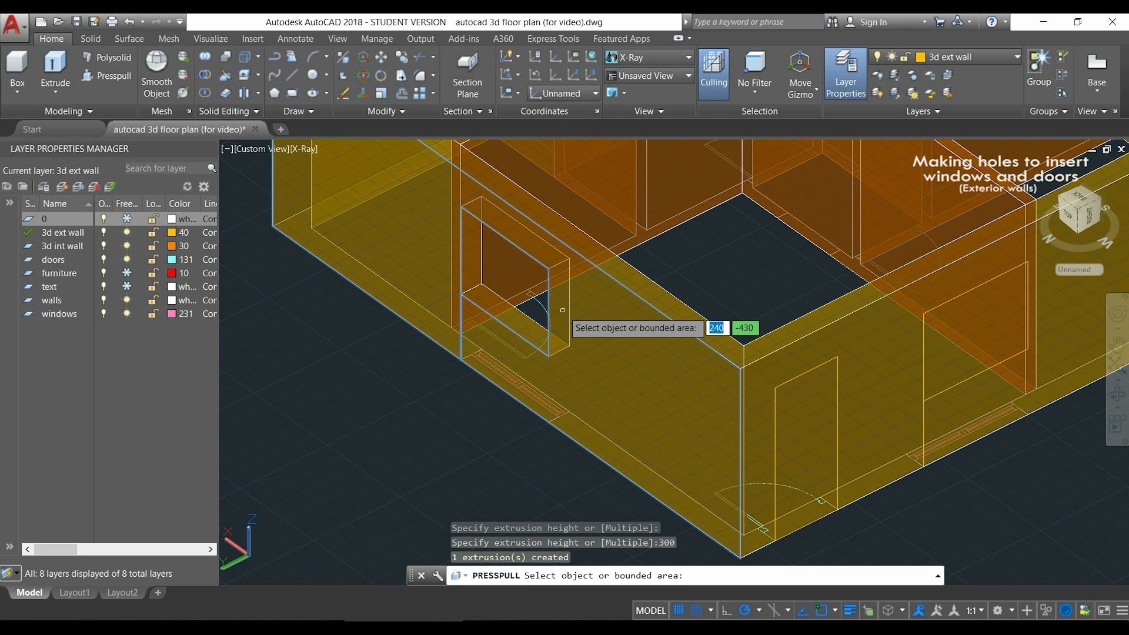
key(Escape)
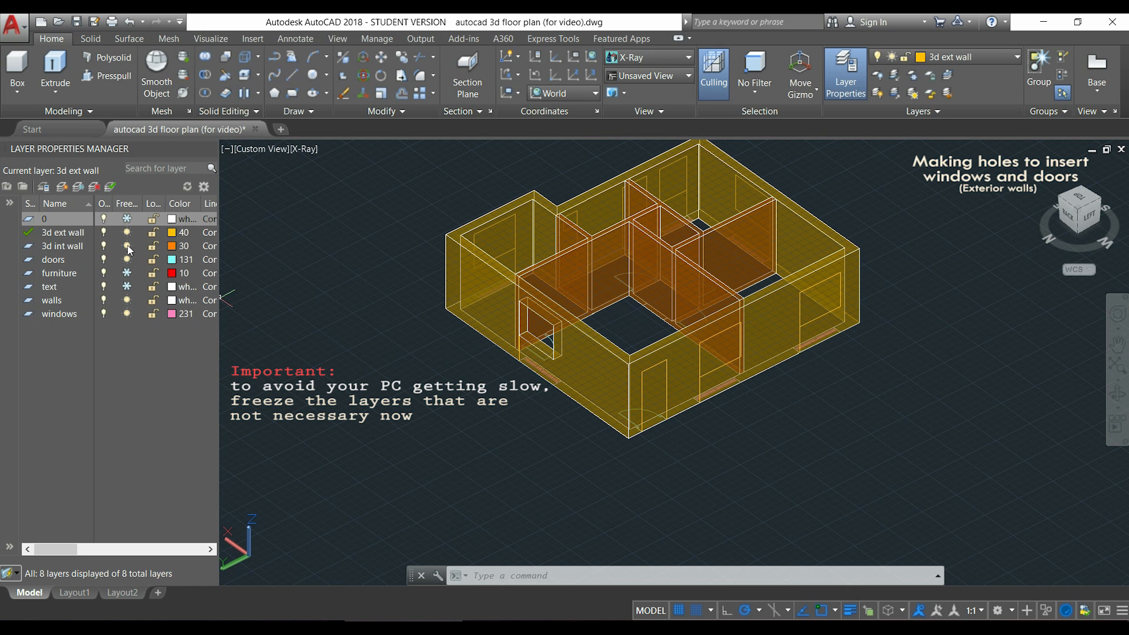
- Freeze the 3d int wall, doors, windows and other layers, leaving only exterior walls
click(128, 246)
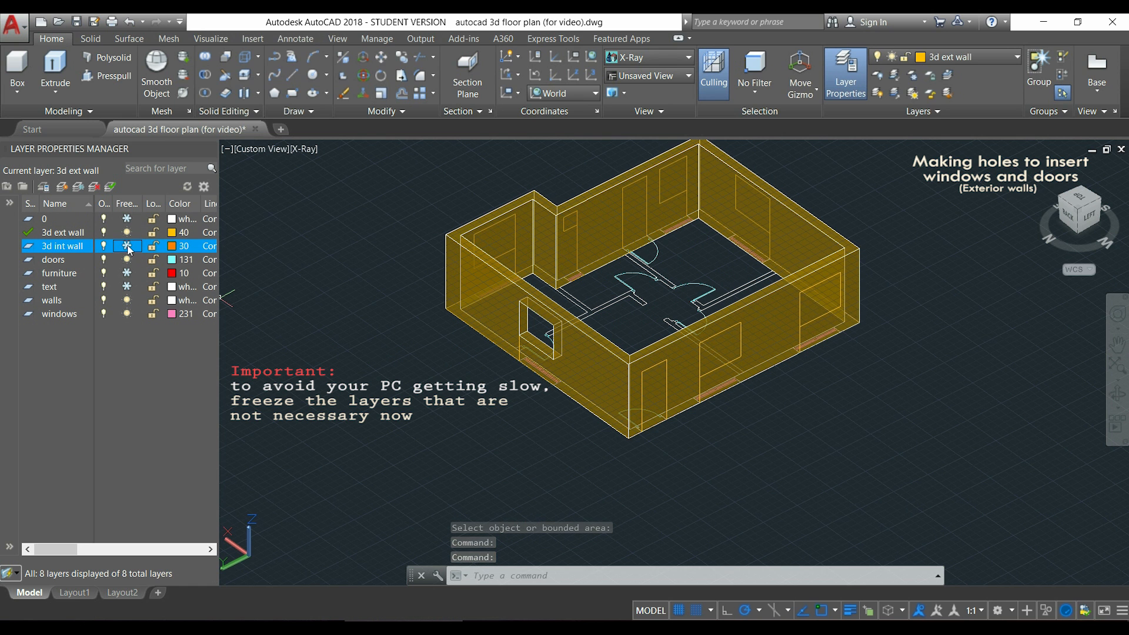
click(128, 246)
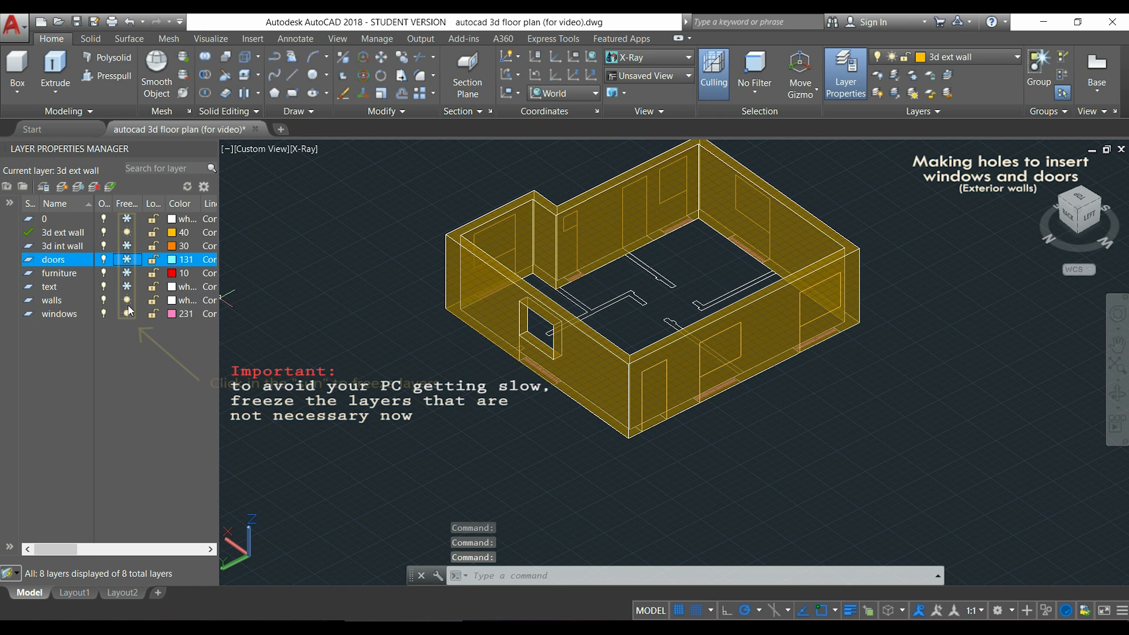
click(126, 314)
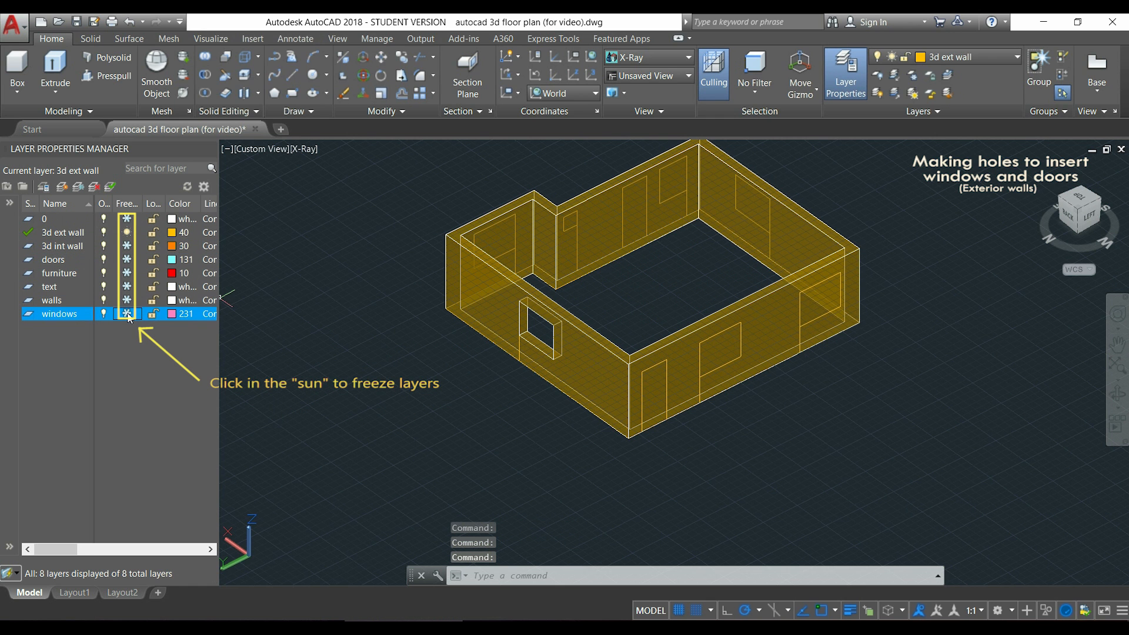
click(127, 314)
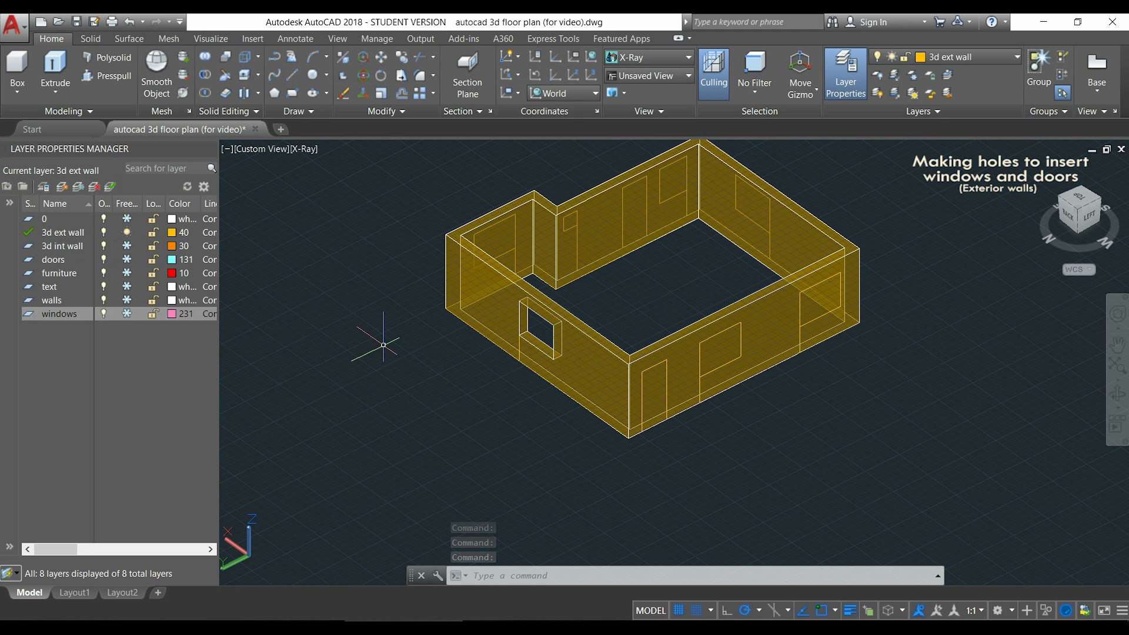
- Presspull the front-wall door outline 300 deep, then pick the right-wall window outline
text(PRES)
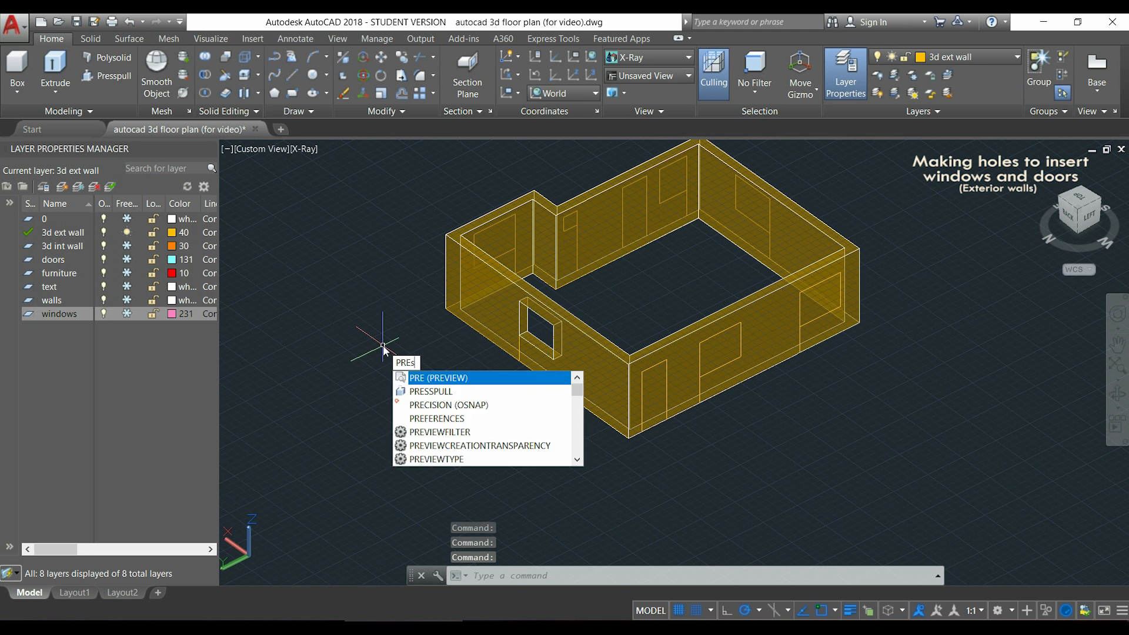
click(429, 391)
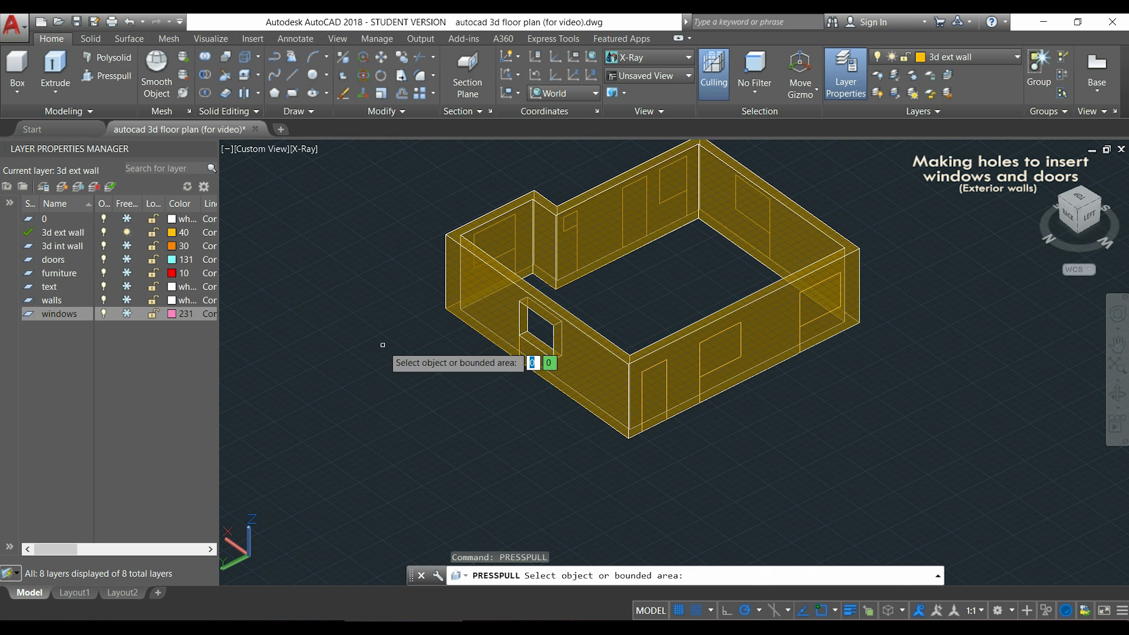
mouse_move(652, 398)
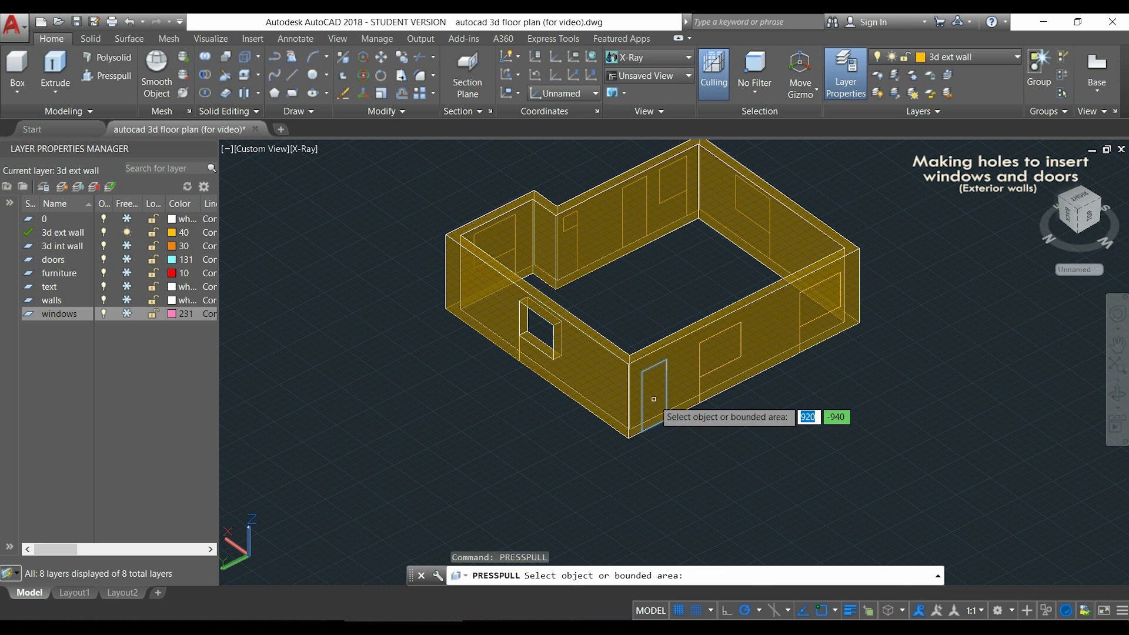
click(652, 398)
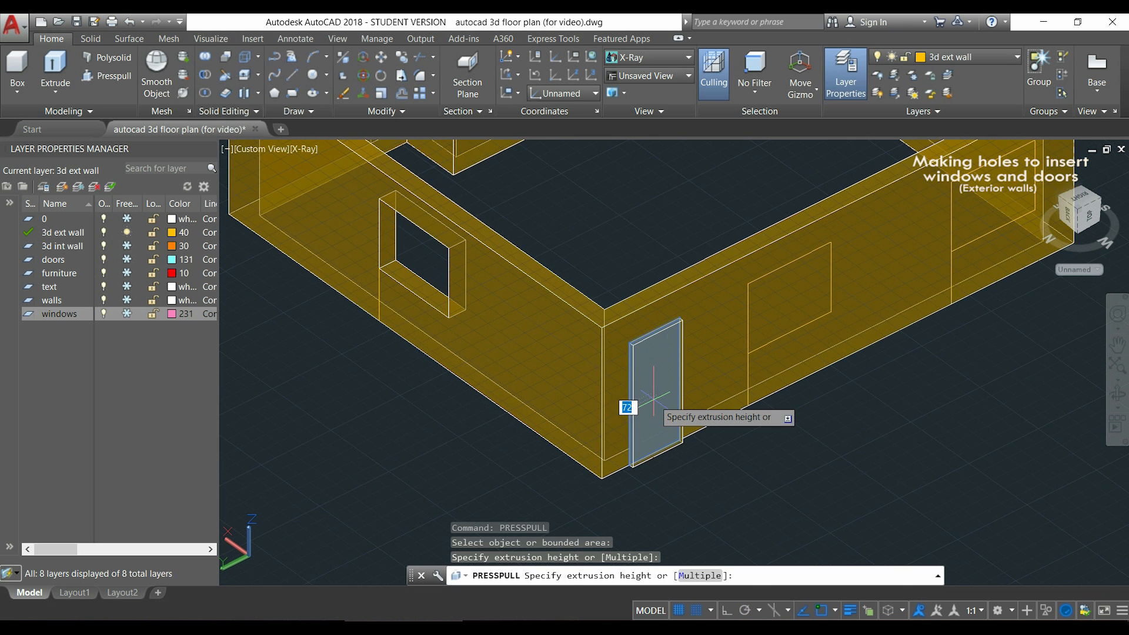
mouse_move(606, 382)
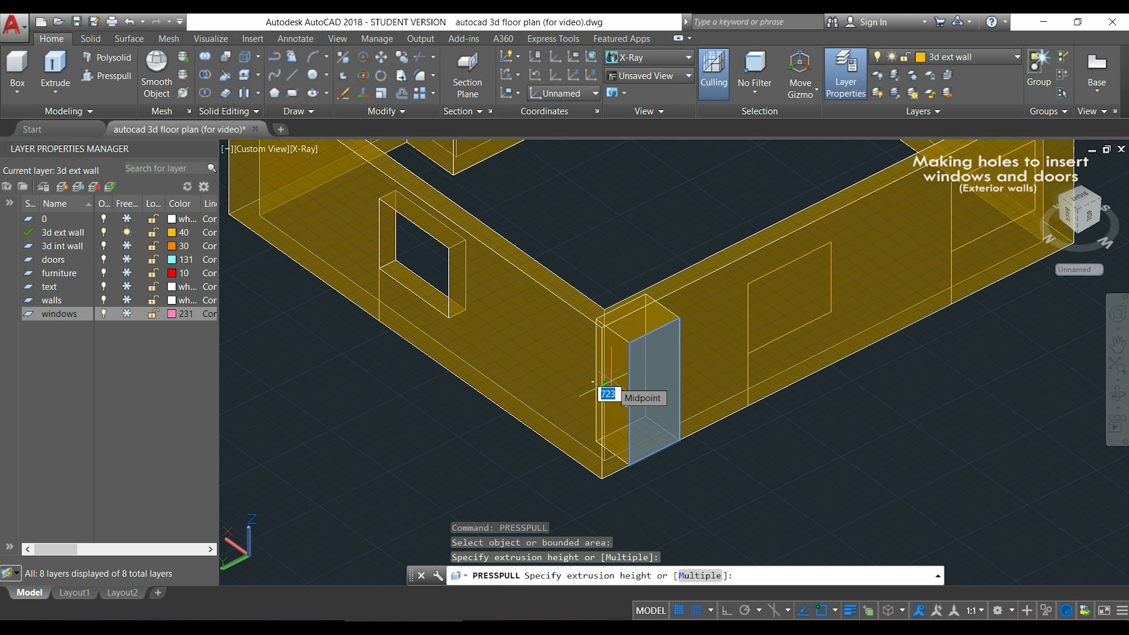
text(300)
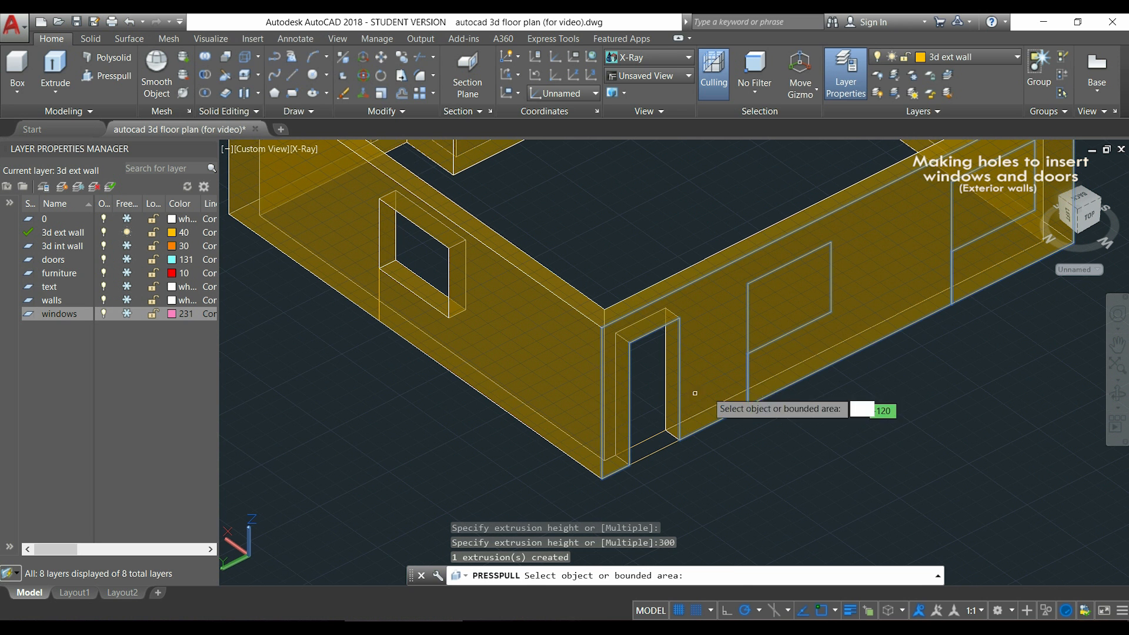
click(788, 310)
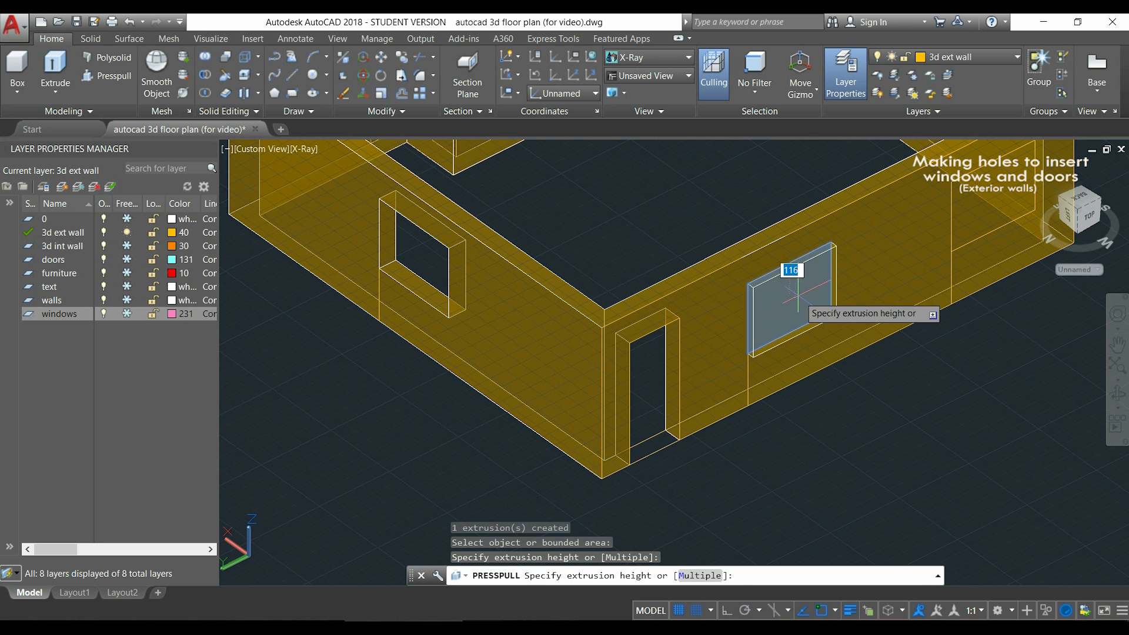
mouse_move(756, 260)
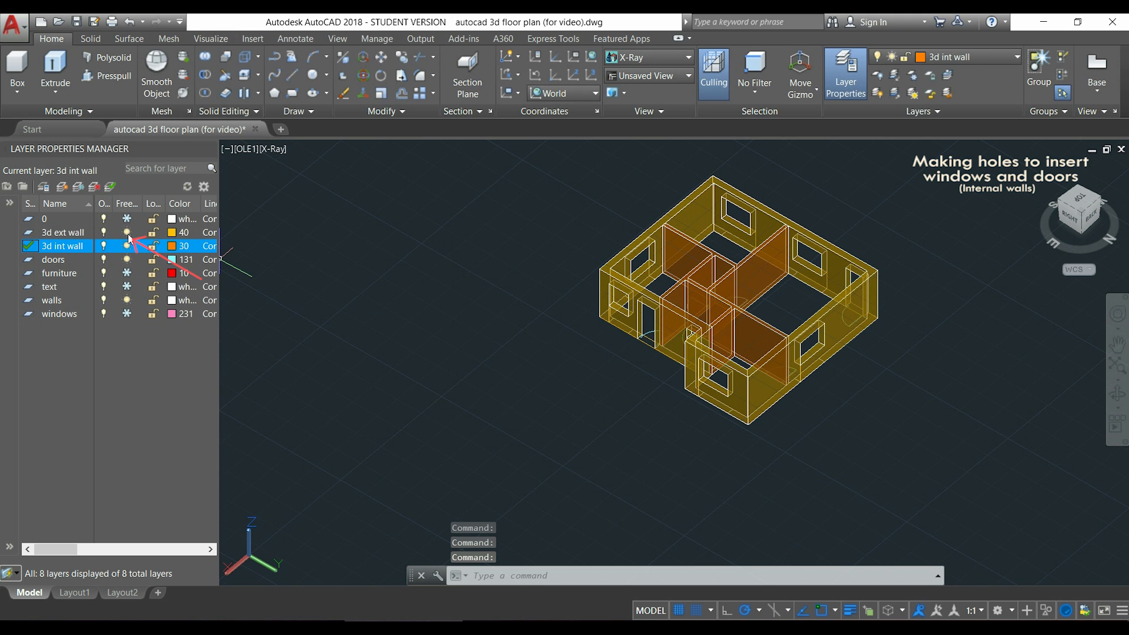
- Freeze the 3d ext wall layer in the Layer Properties Manager
click(126, 231)
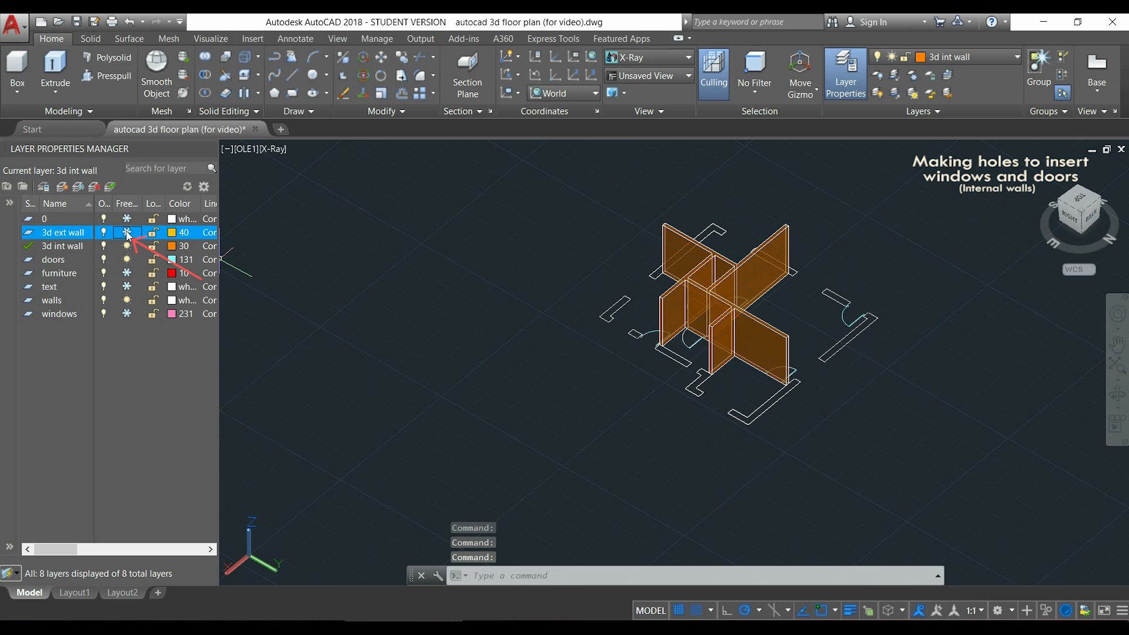
click(126, 231)
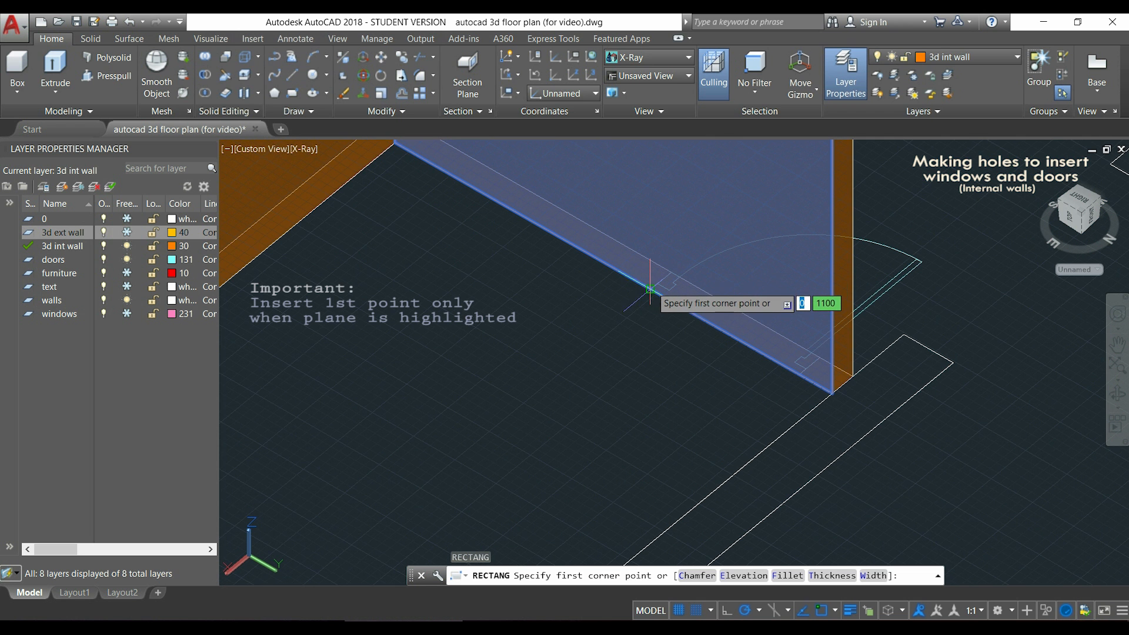
mouse_move(651, 291)
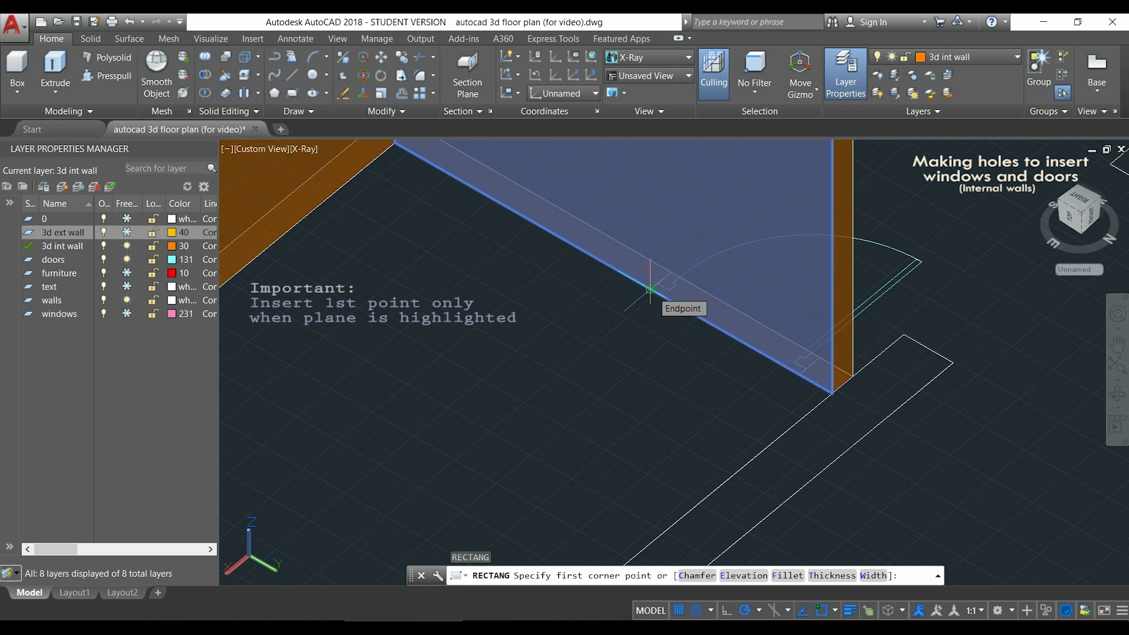
- Place the door rectangle's first corner on the interior wall face
click(648, 290)
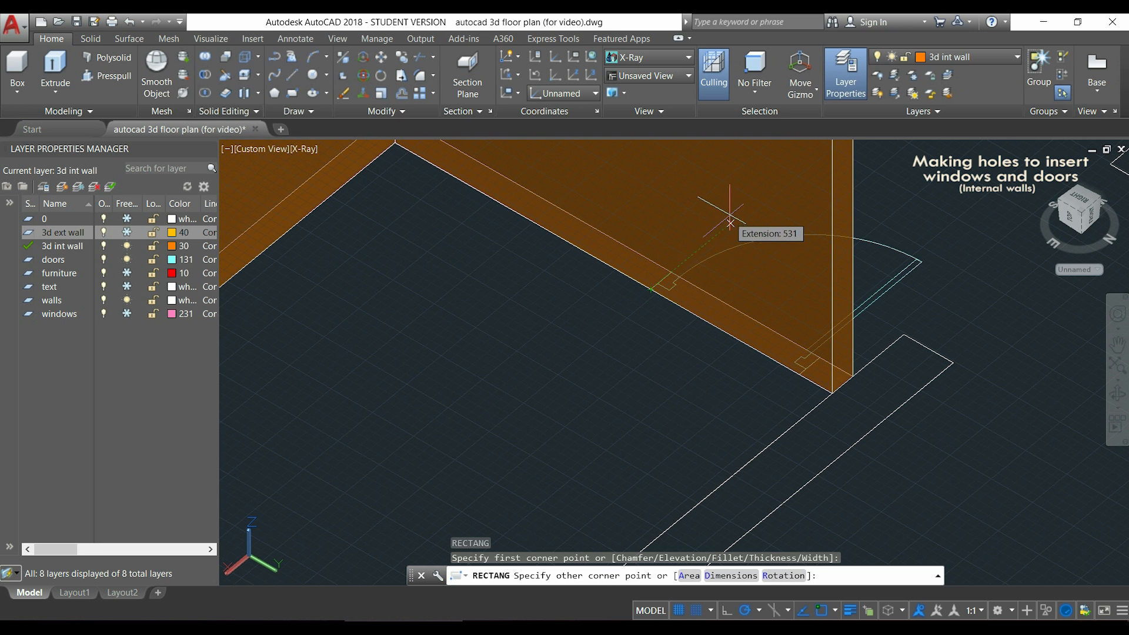
mouse_move(798, 276)
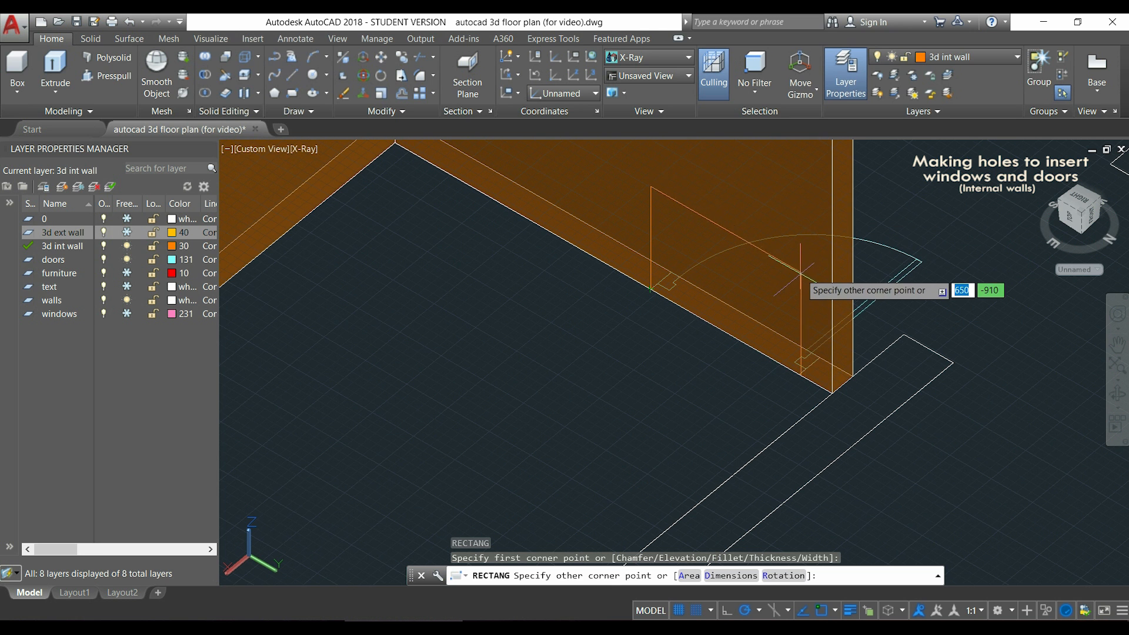
mouse_move(799, 374)
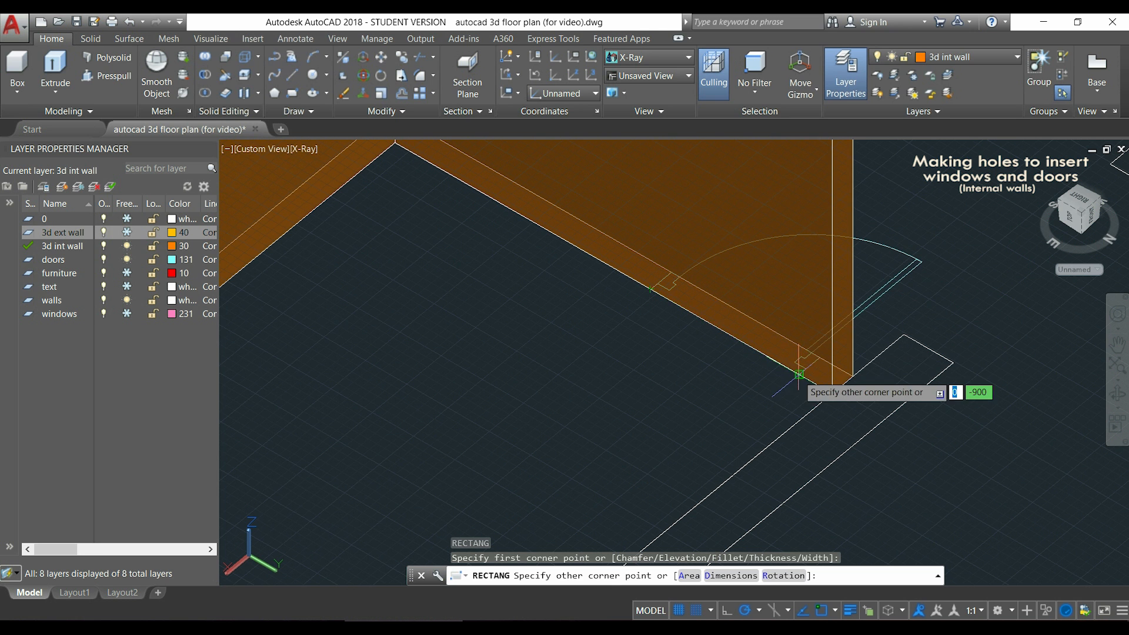
mouse_move(803, 200)
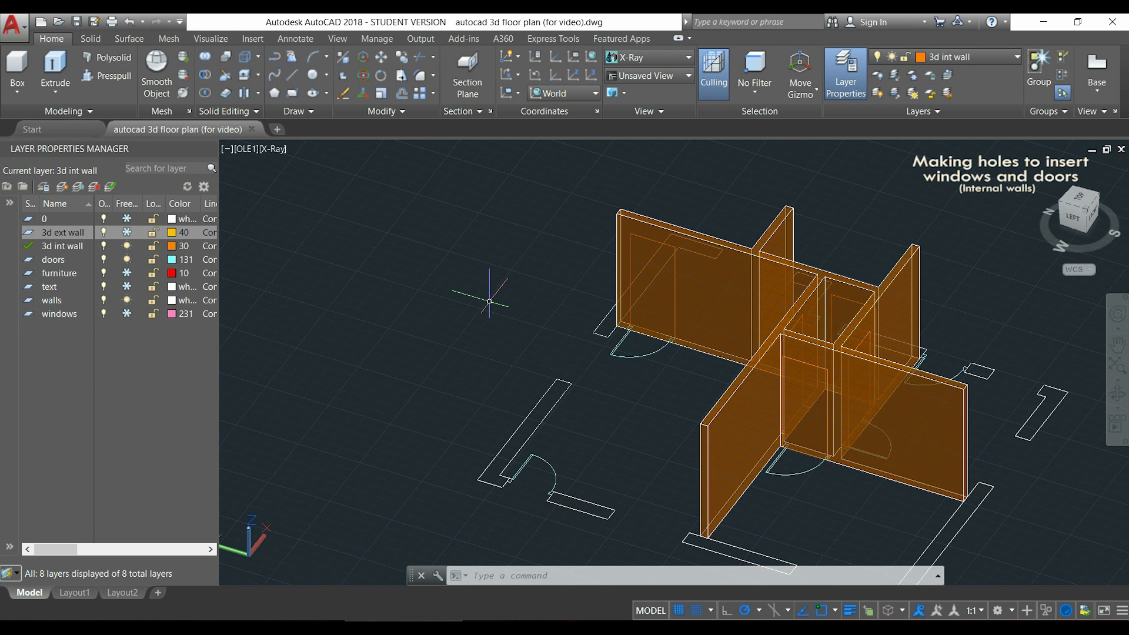
- Presspull the door rectangle on the interior wall 150 units to cut its opening
click(113, 77)
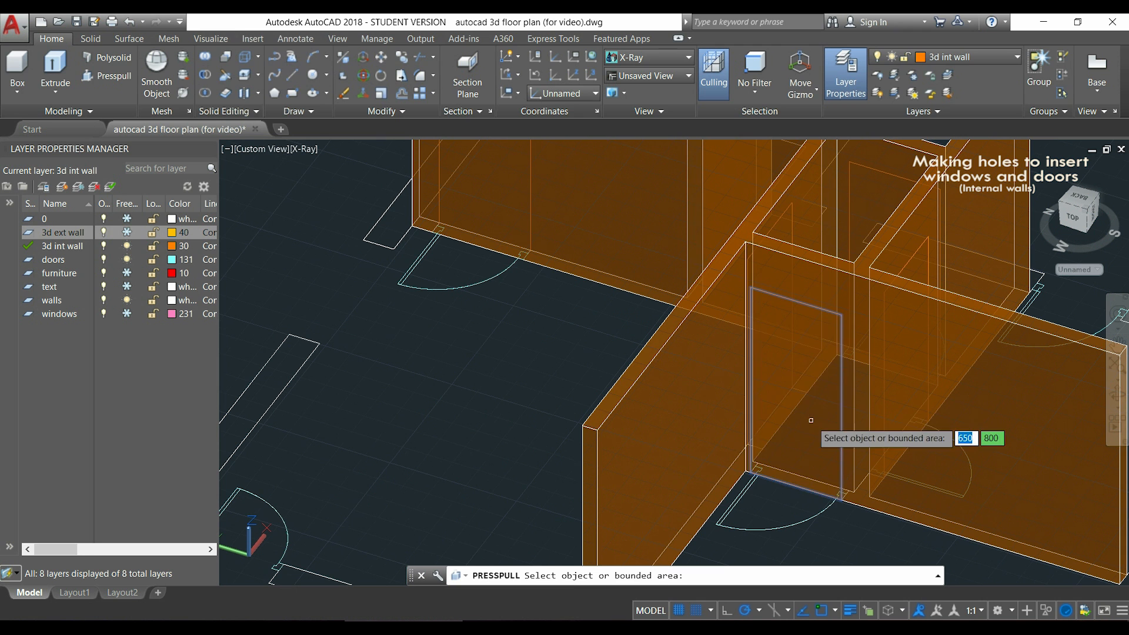
click(796, 388)
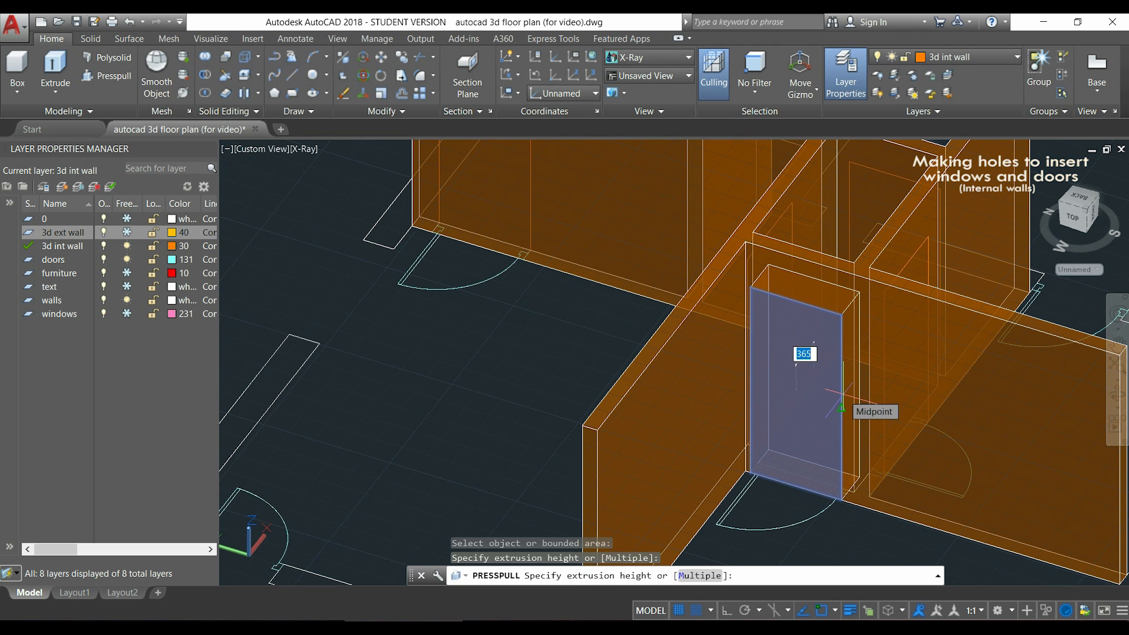
text(1)
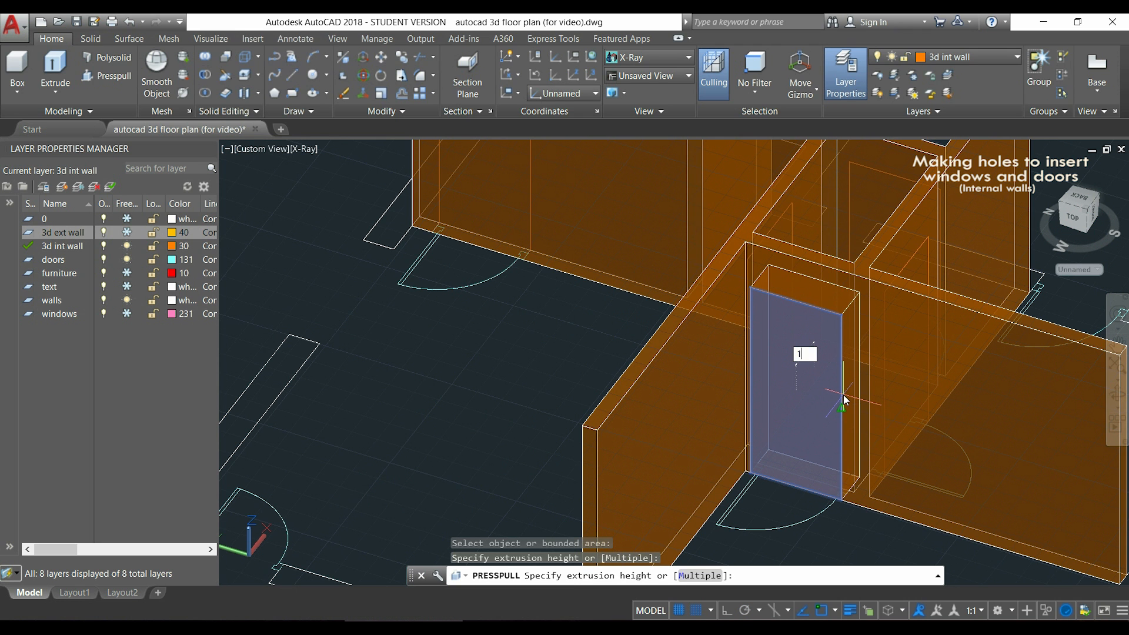
text(50)
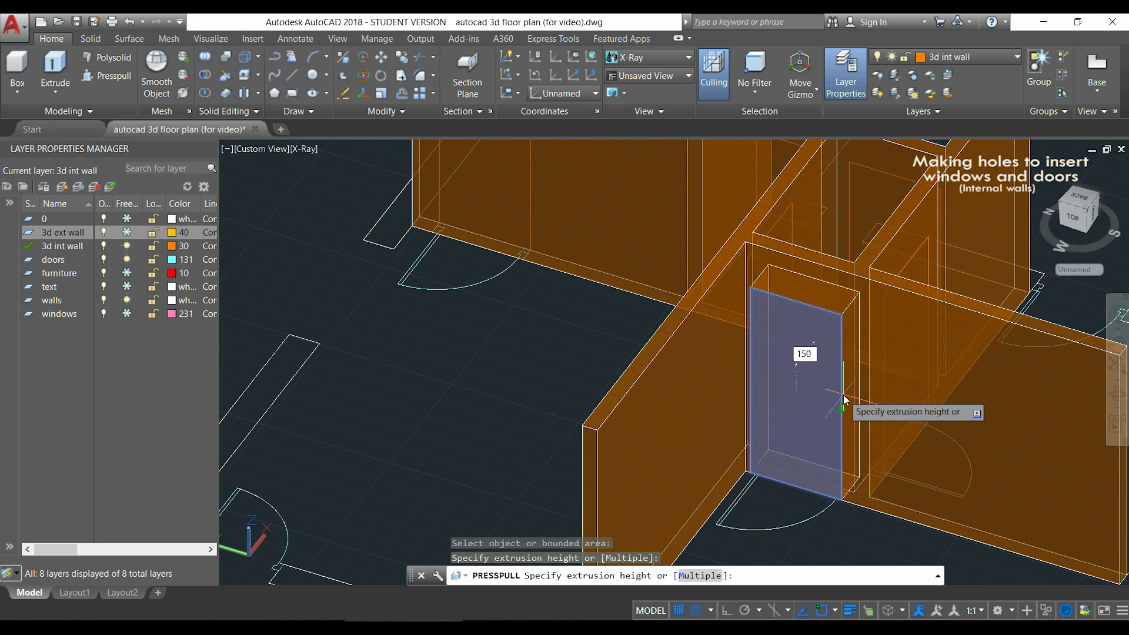